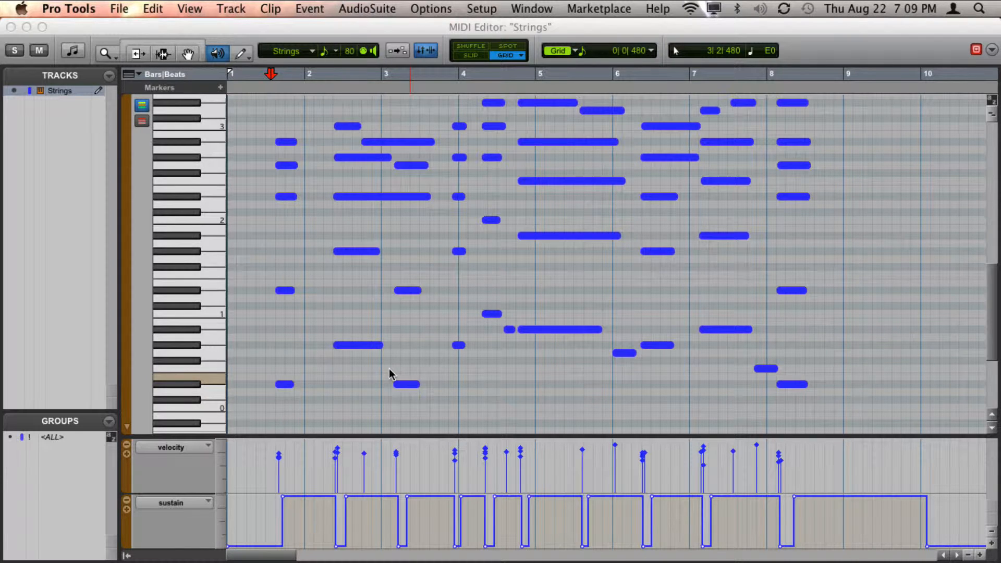
# Select all Strings notes and open the Event Operations Change Duration window.
pyautogui.click(296, 123)
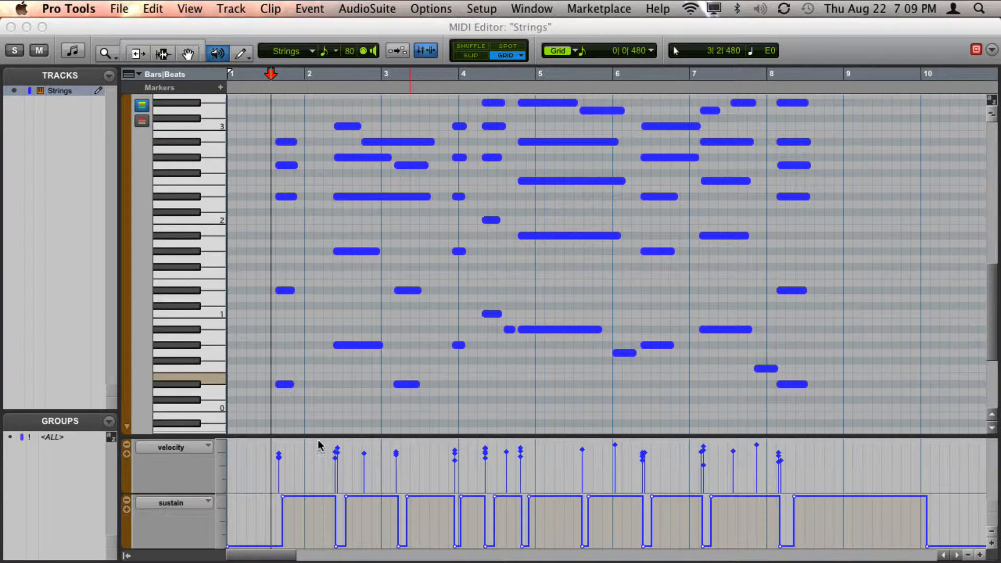
pyautogui.moveTo(881, 509)
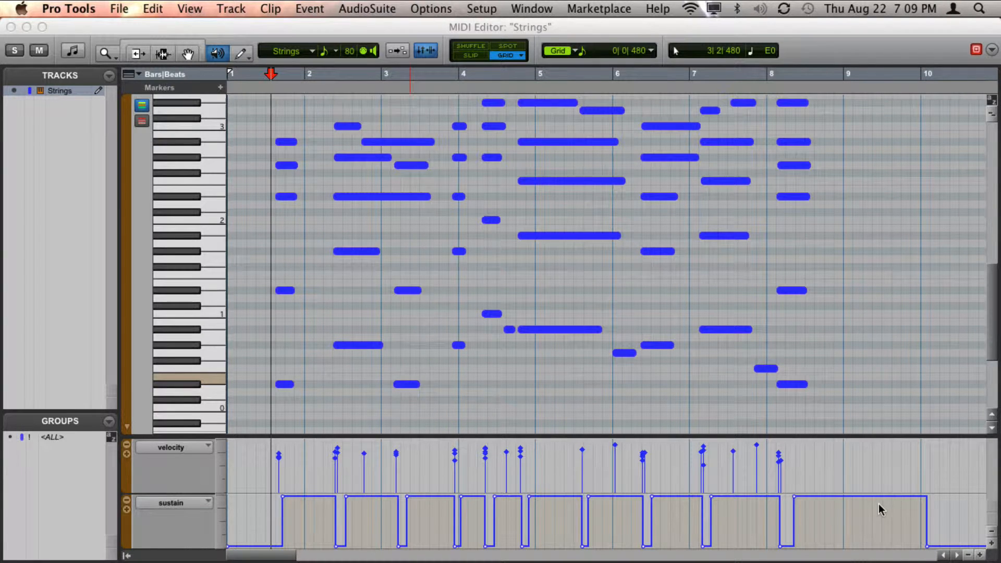
pyautogui.moveTo(252, 201)
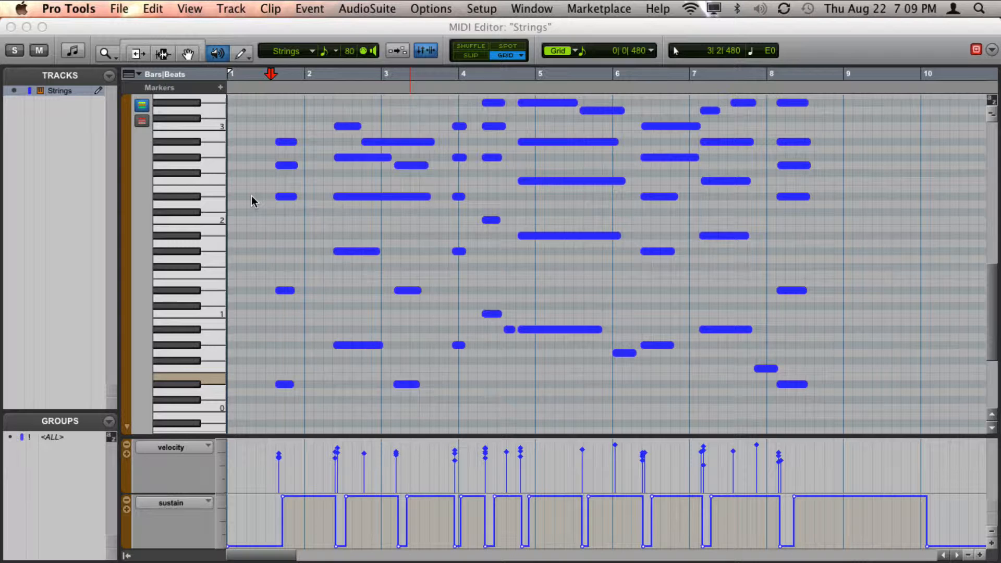
pyautogui.click(294, 130)
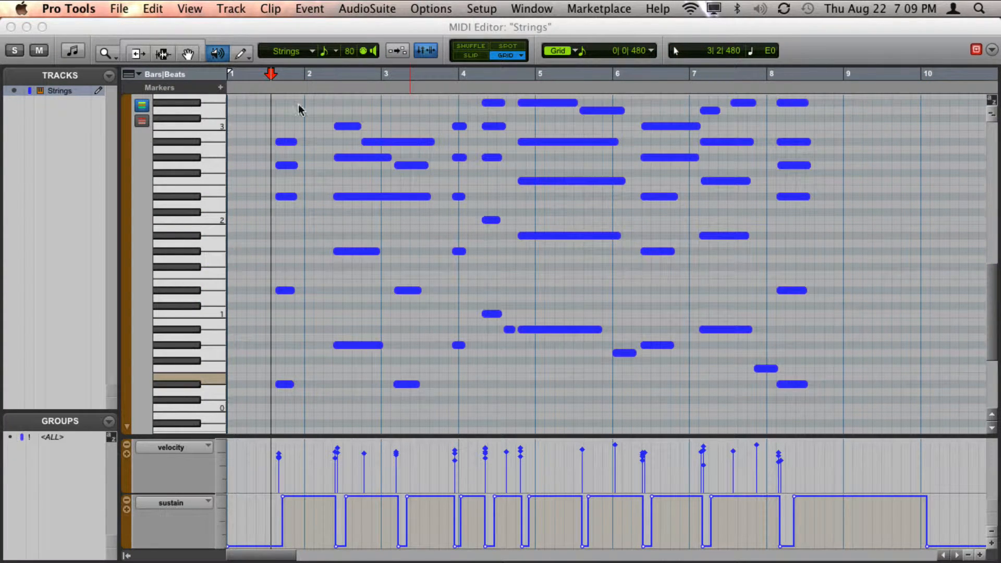
pyautogui.moveTo(282, 125)
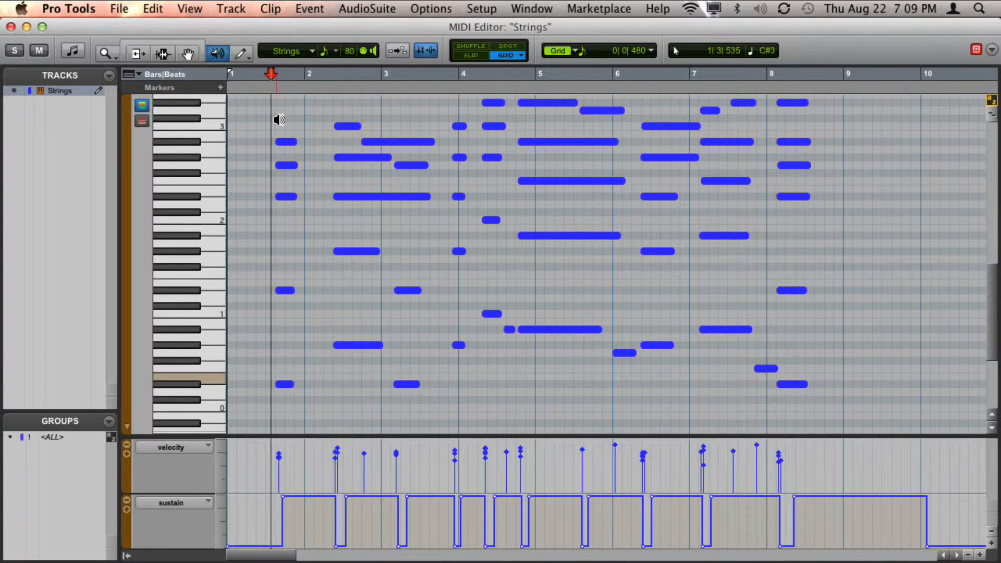
pyautogui.press('space')
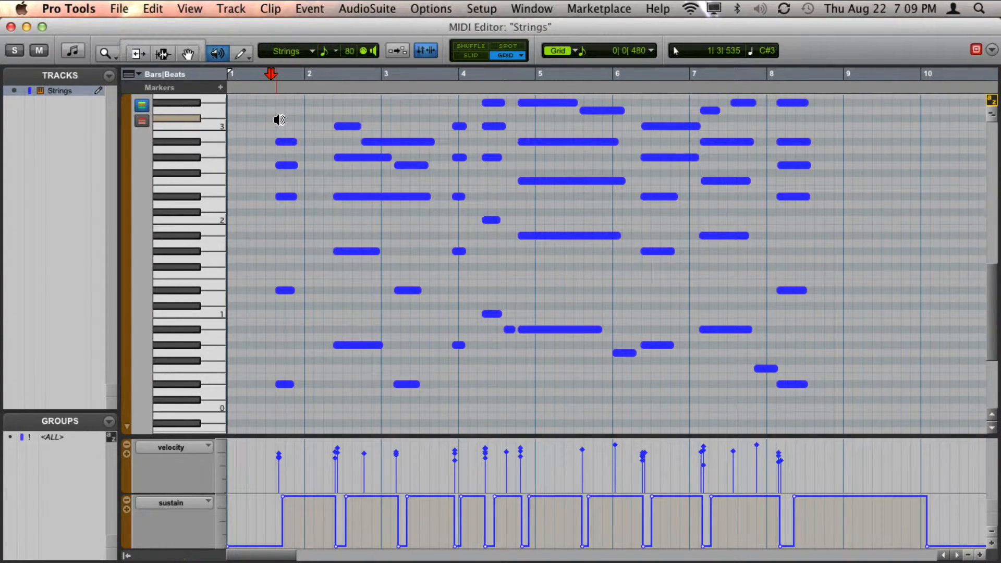
pyautogui.click(311, 141)
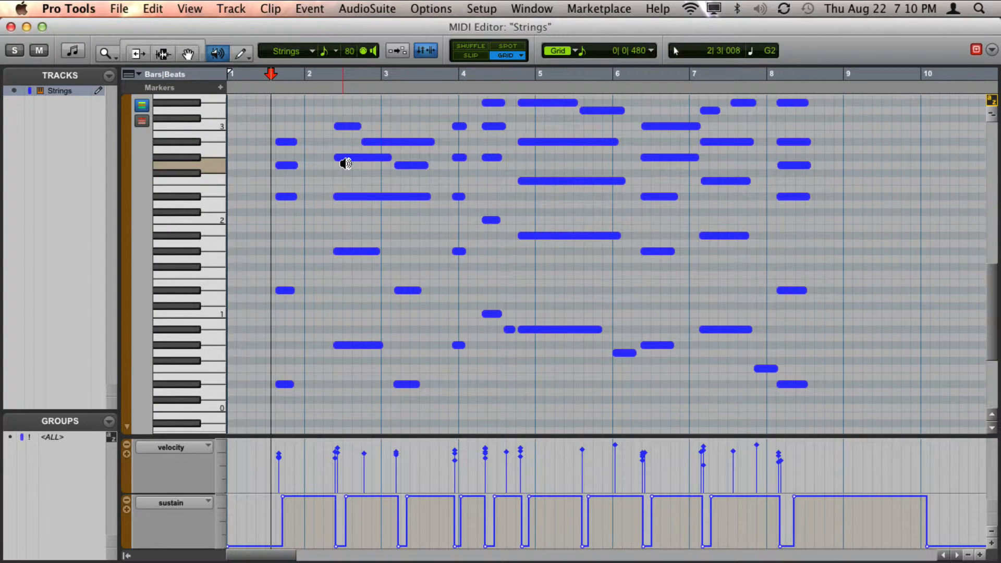
pyautogui.click(265, 108)
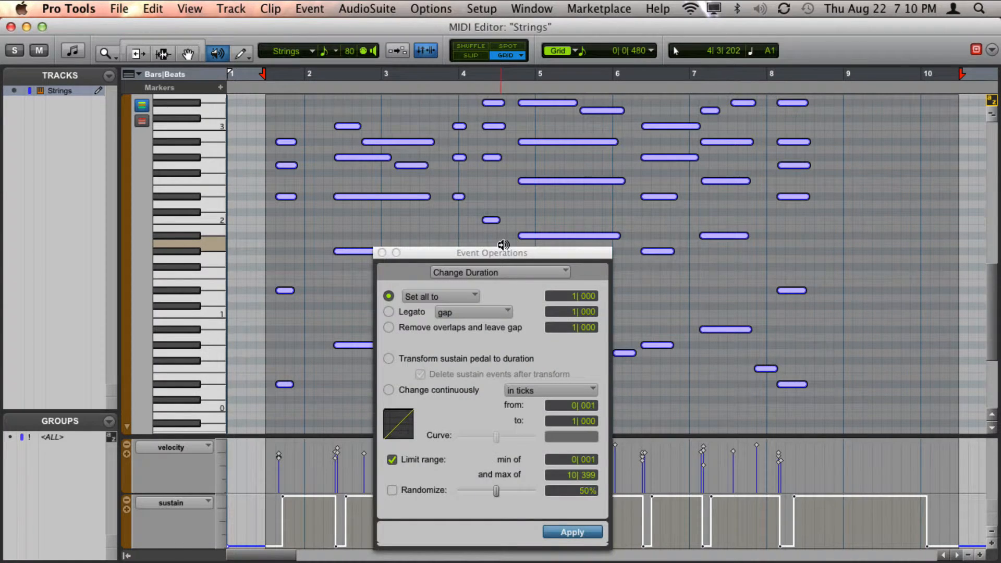
# Apply 'Transform sustain pedal to duration', deleting sustain events, then close Change Duration.
pyautogui.moveTo(492, 252); pyautogui.dragTo(695, 124)
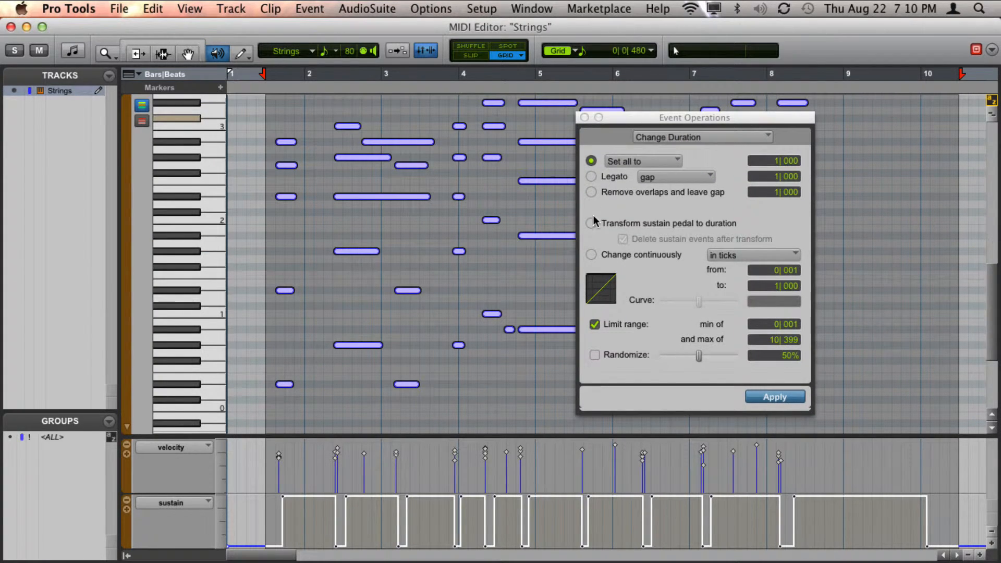
pyautogui.click(591, 223)
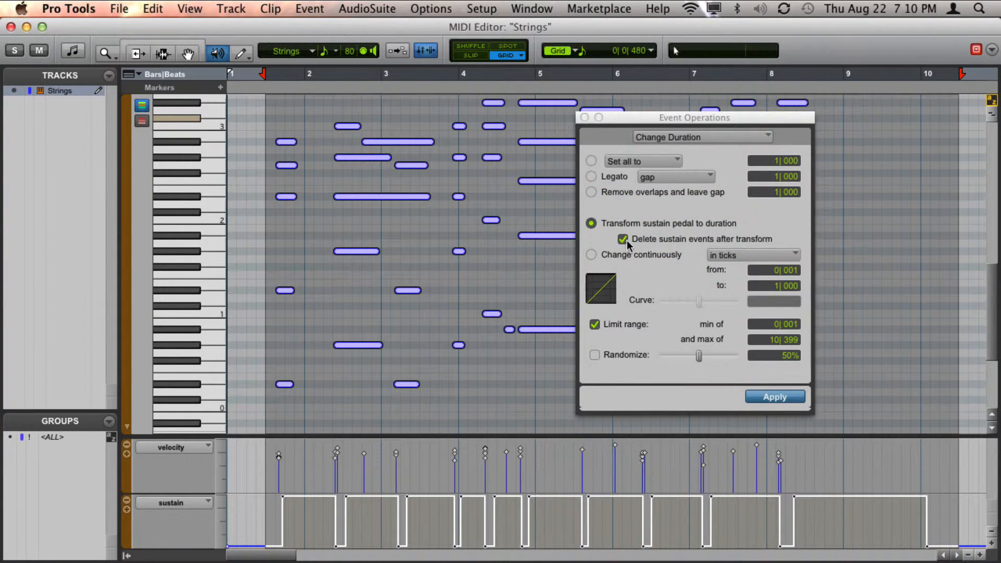
pyautogui.moveTo(734, 255)
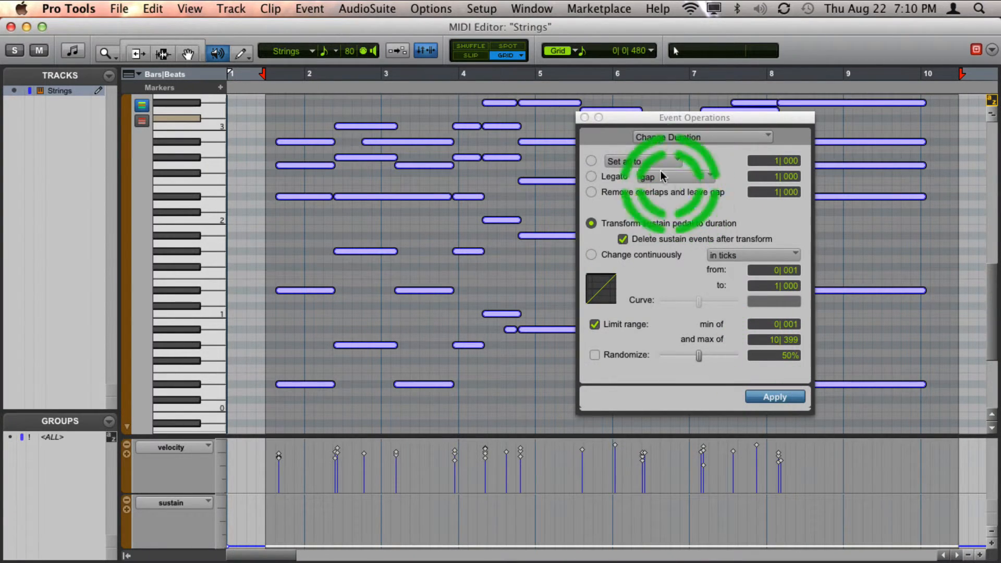
pyautogui.click(774, 396)
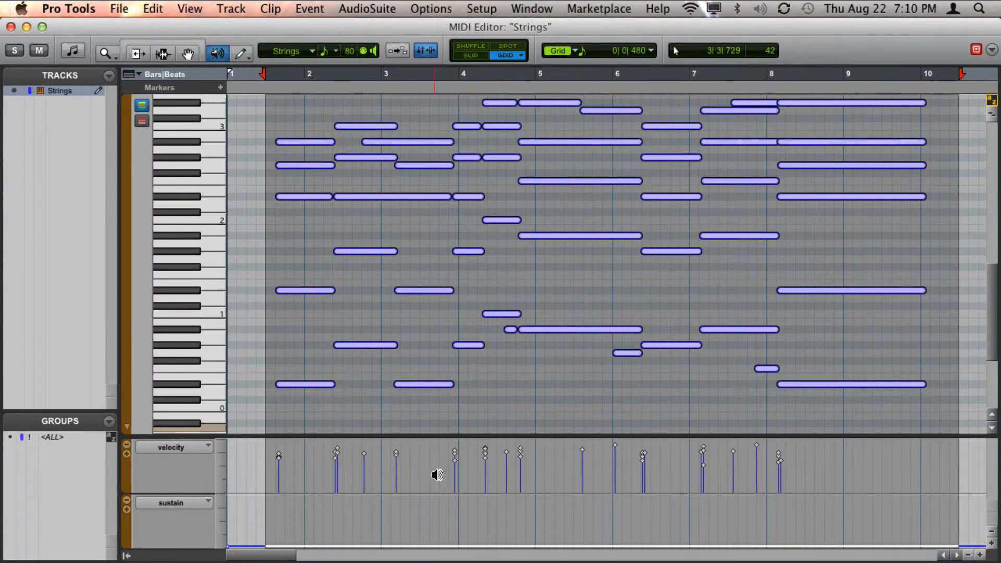
# Deselect the notes and play back the lengthened Strings part.
pyautogui.click(359, 171)
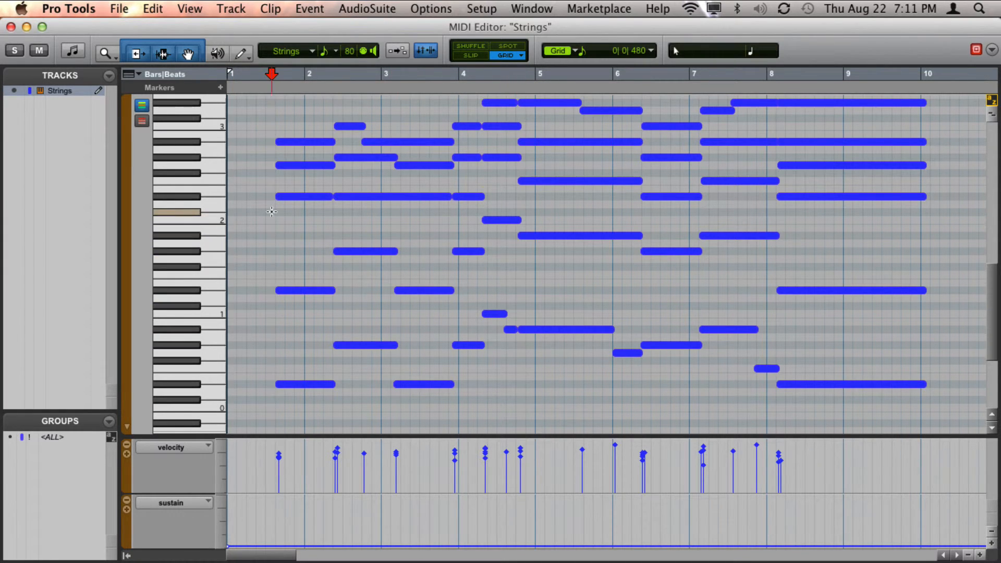
pyautogui.press('space')
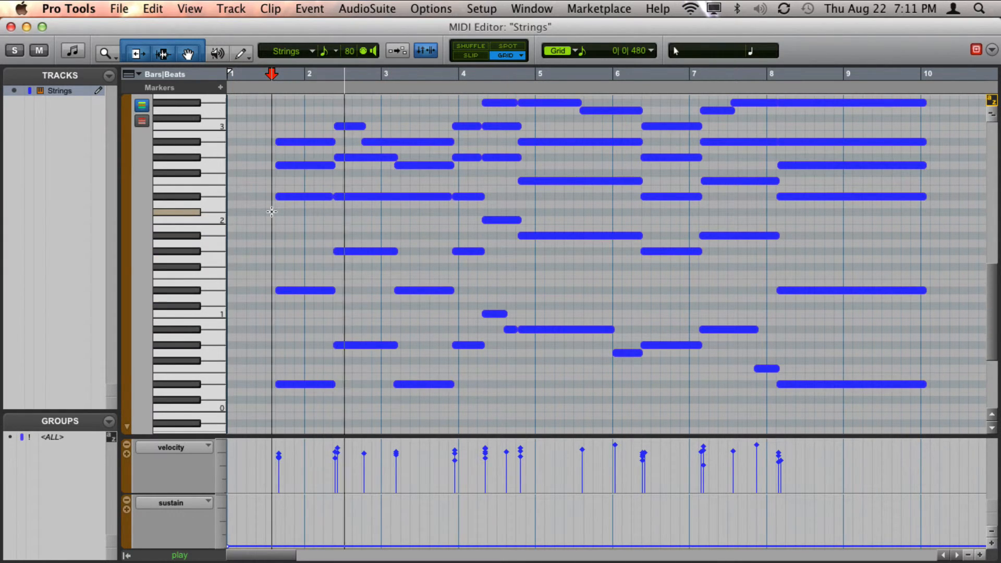